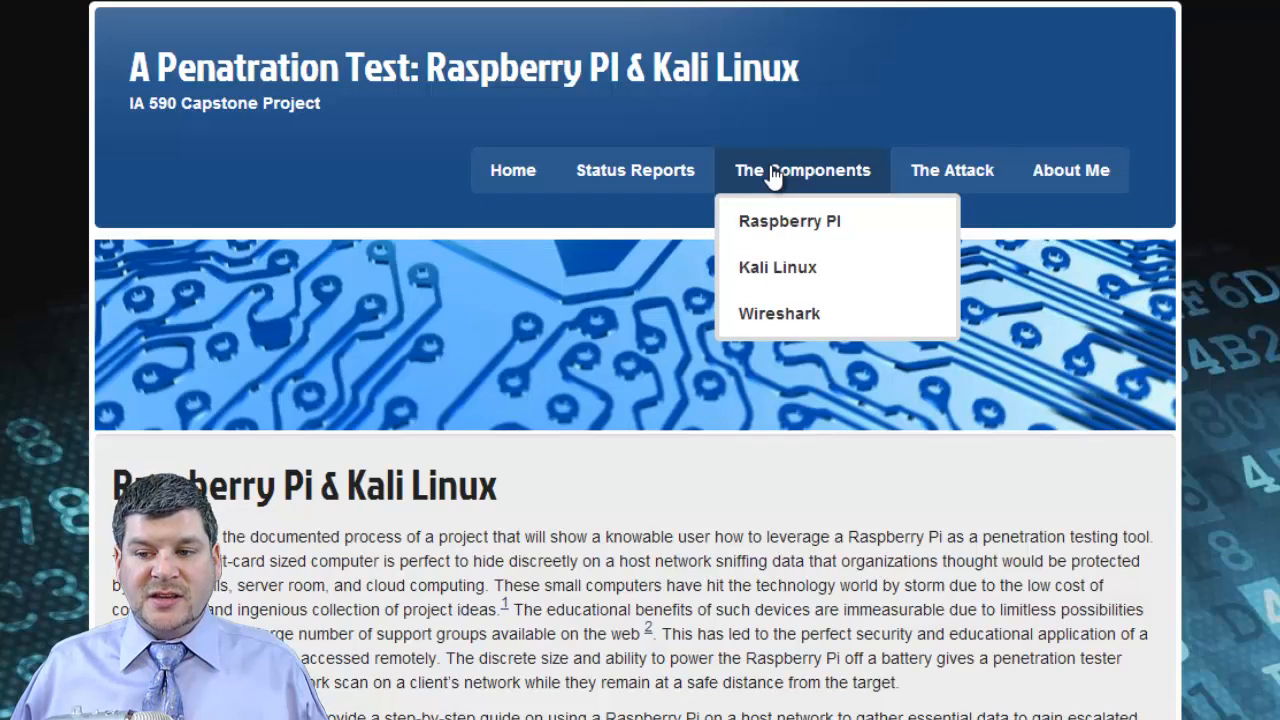
{"action": "mouse_move", "coordinate": [789, 221]}
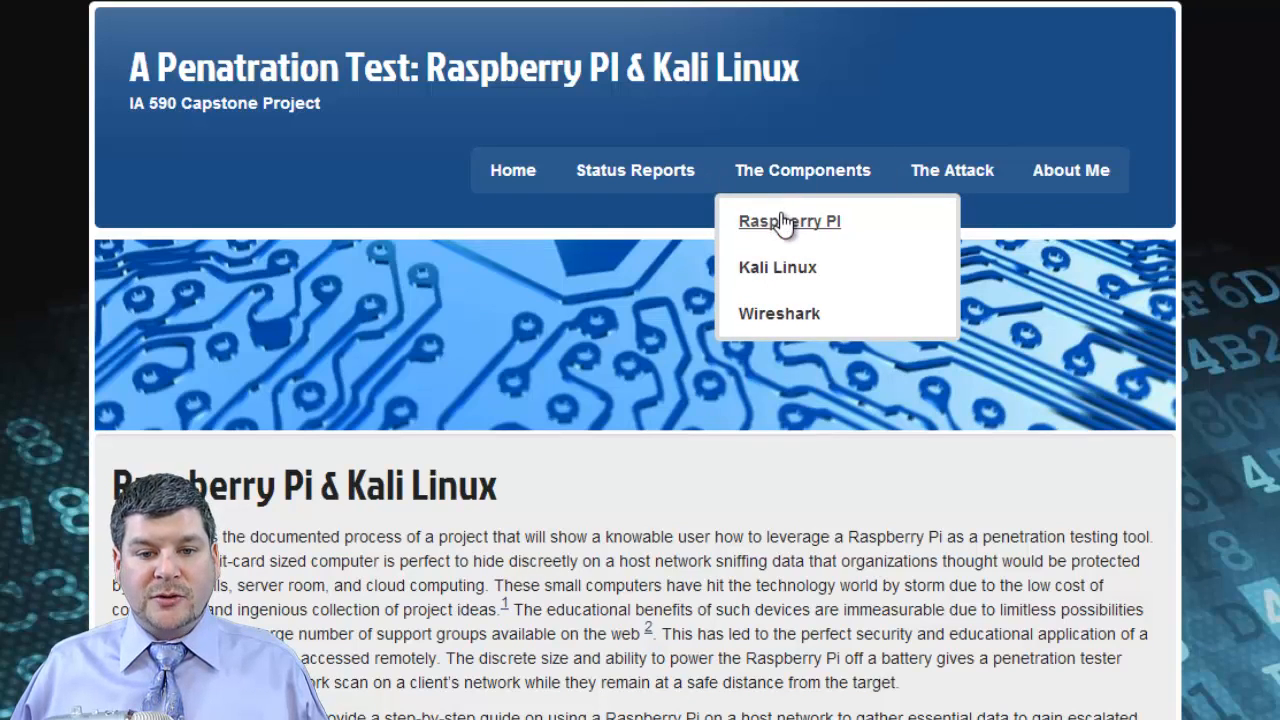
{"action": "mouse_move", "coordinate": [789, 275]}
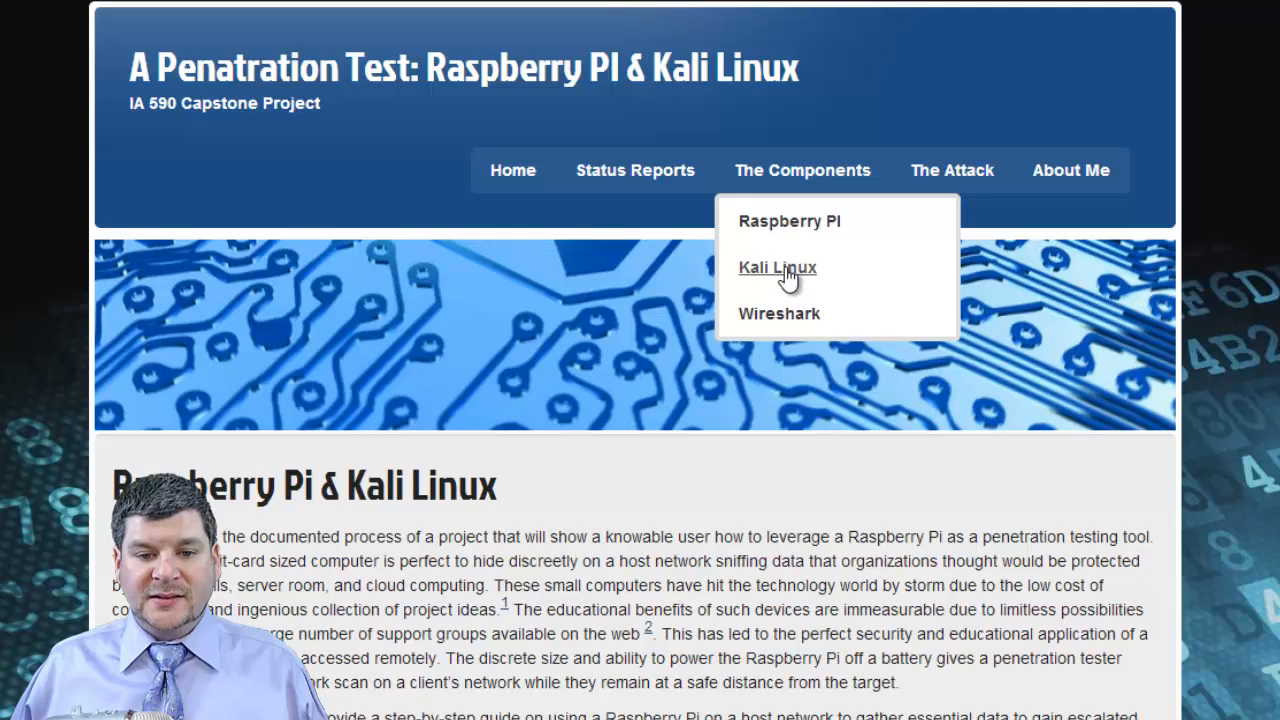
{"action": "mouse_move", "coordinate": [790, 313]}
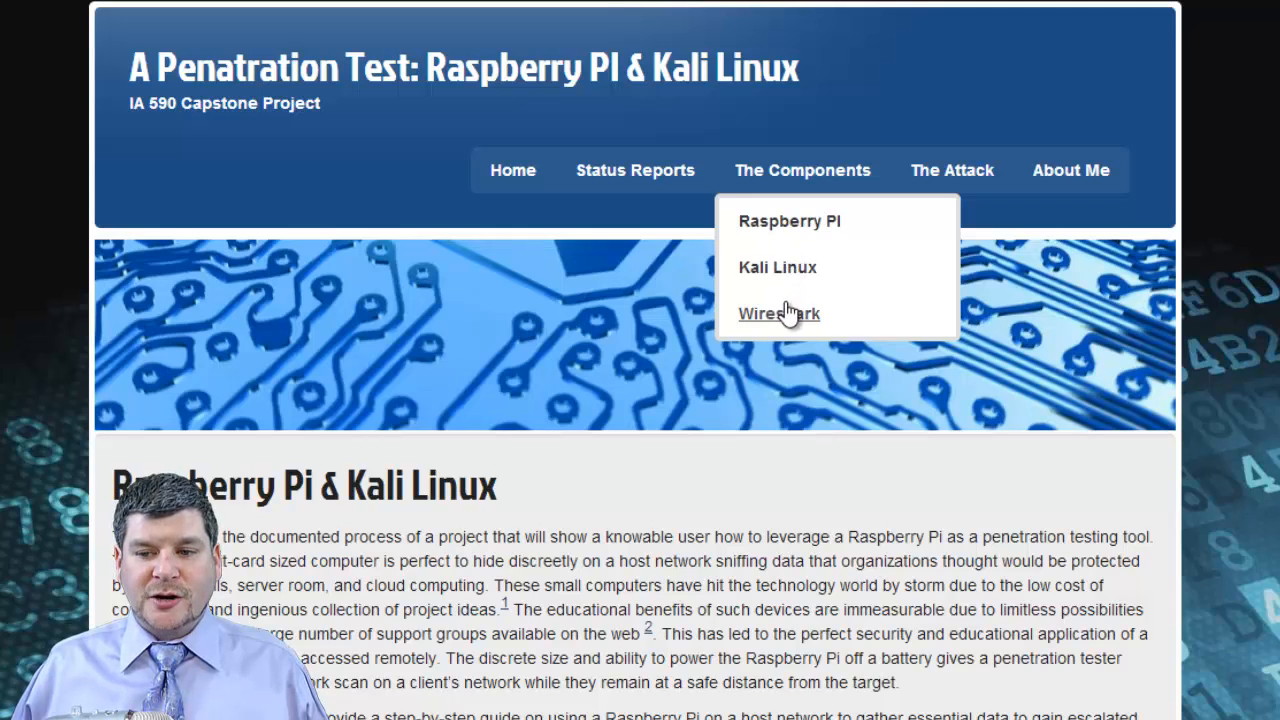
{"action": "mouse_move", "coordinate": [951, 170]}
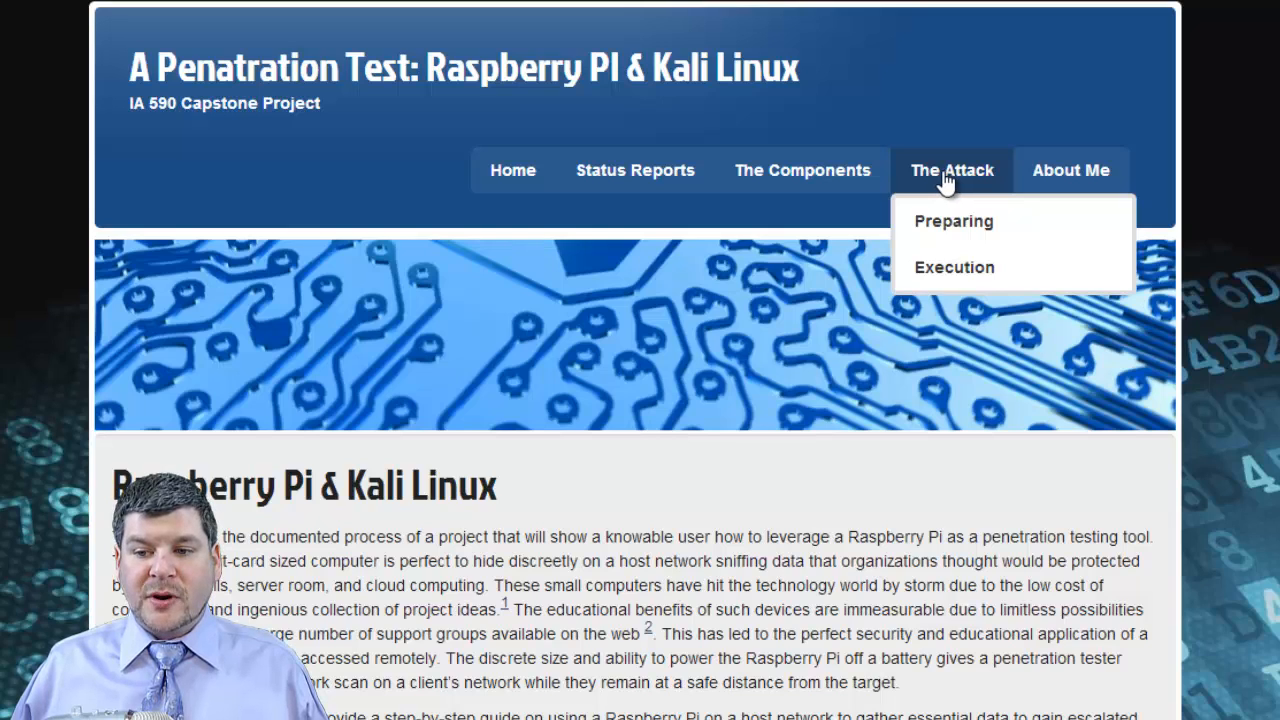
{"action": "mouse_move", "coordinate": [954, 221]}
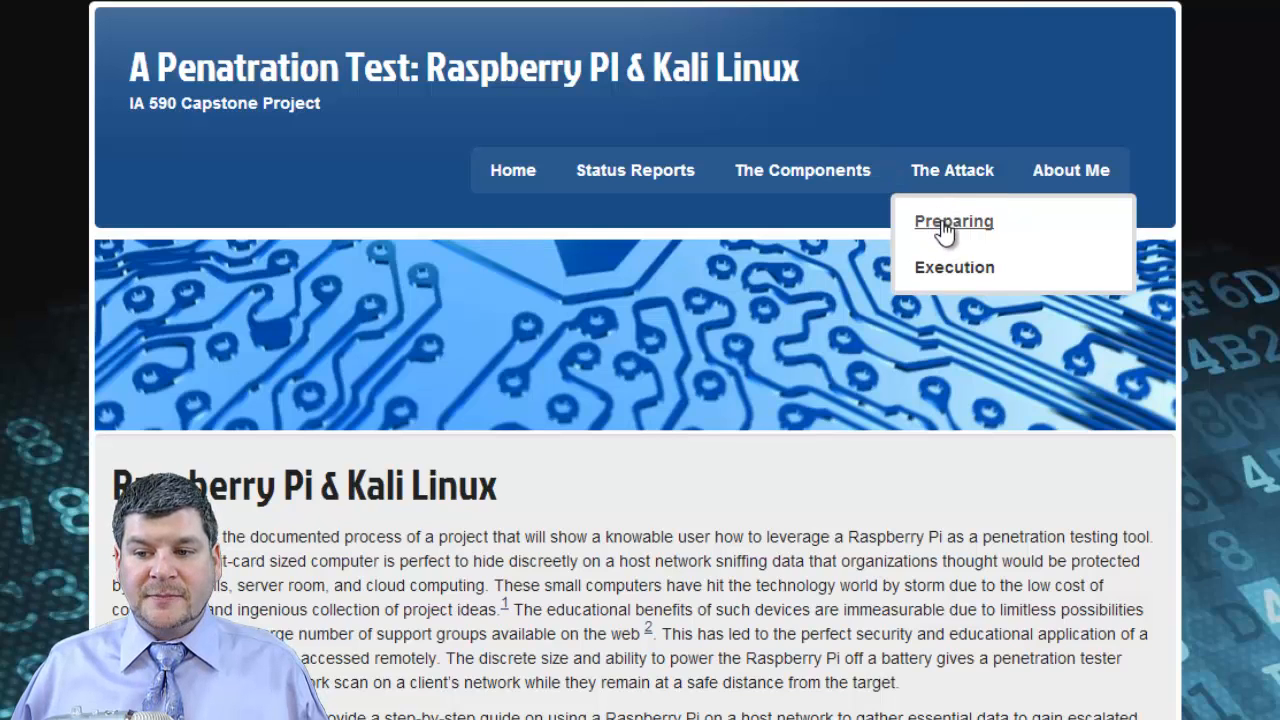